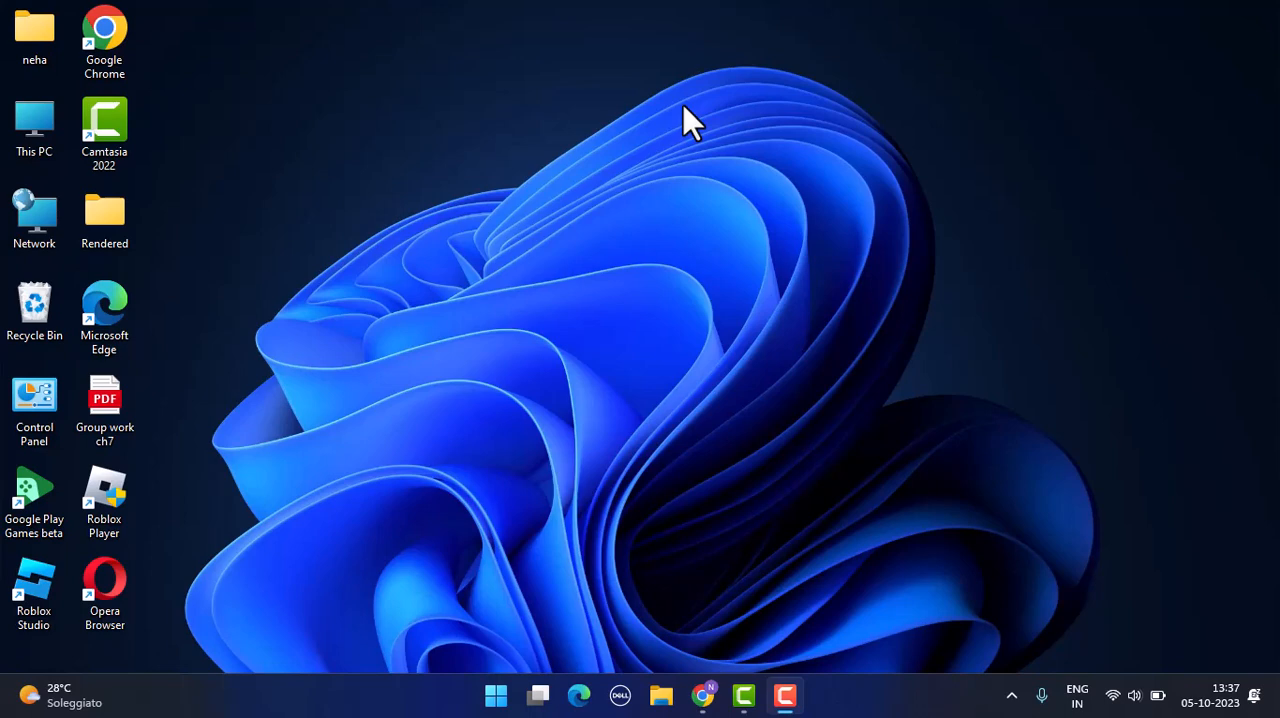
{"action": "mouse_move", "coordinate": [320, 520]}
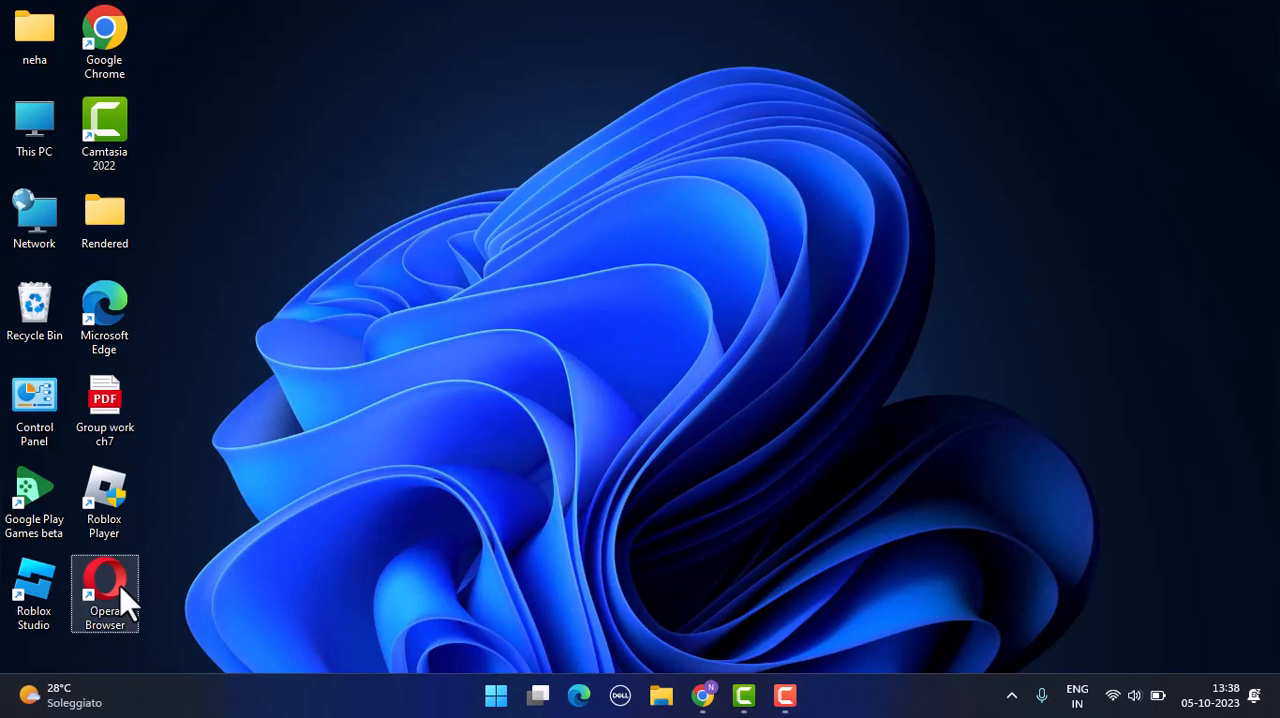
Step: Launch Opera from the desktop and bring up its main menu
{"action": "double_click", "coordinate": [104, 592]}
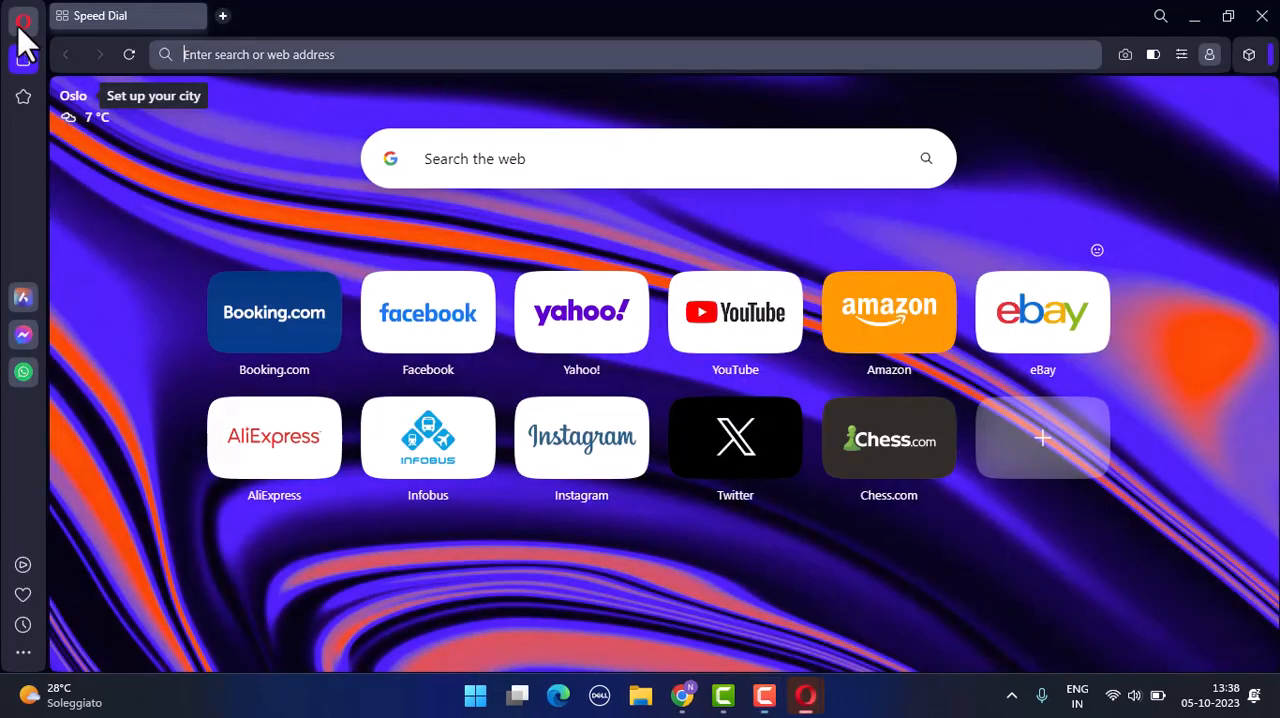
{"action": "left_click", "coordinate": [22, 18]}
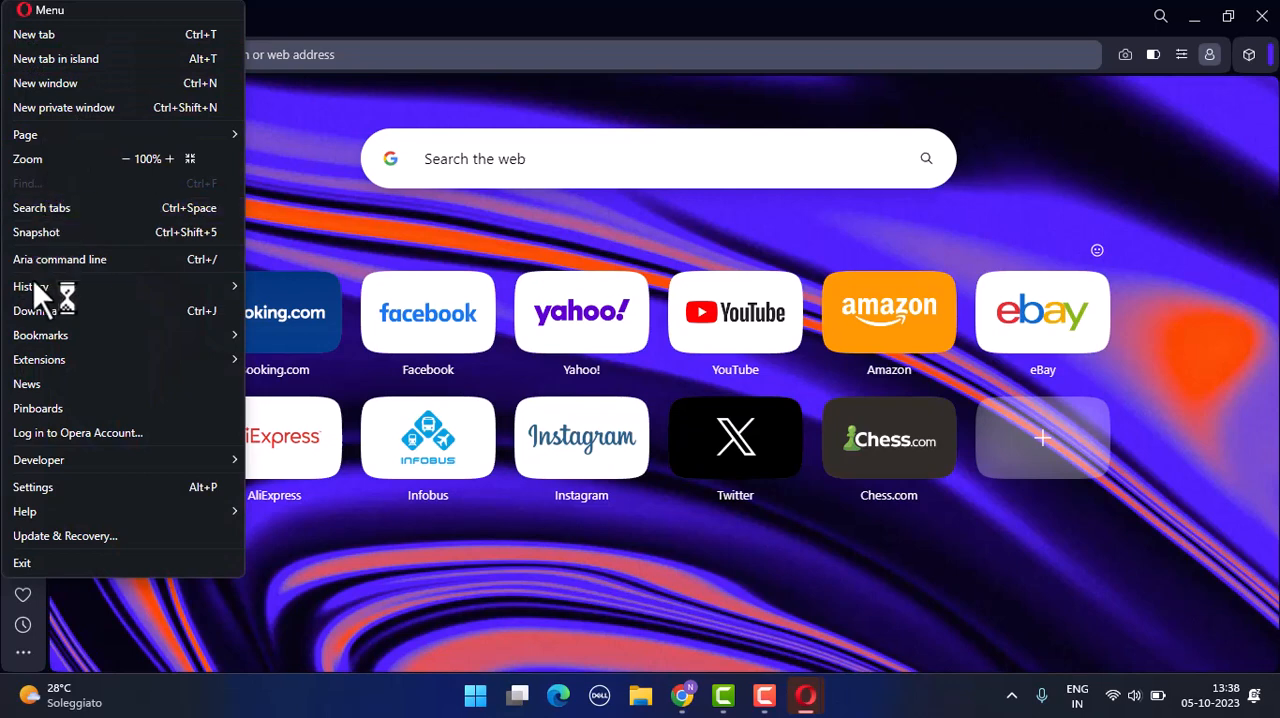
{"action": "mouse_move", "coordinate": [40, 360]}
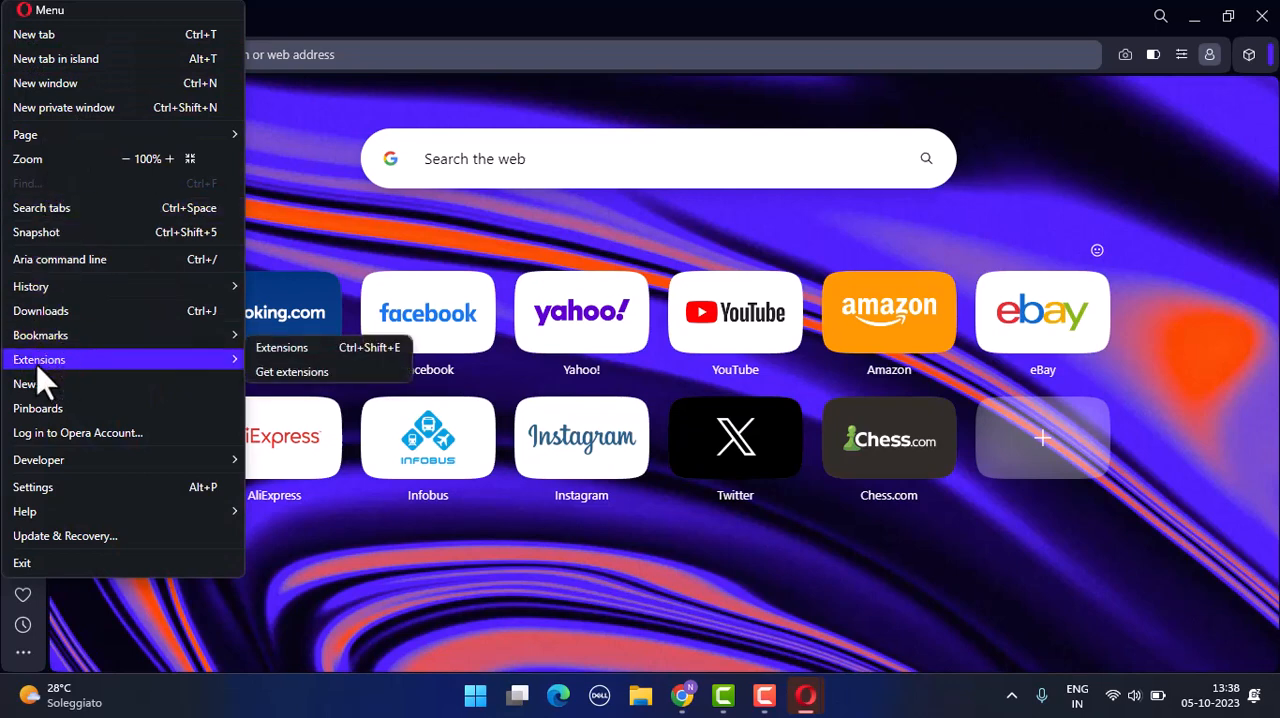
{"action": "mouse_move", "coordinate": [64, 376]}
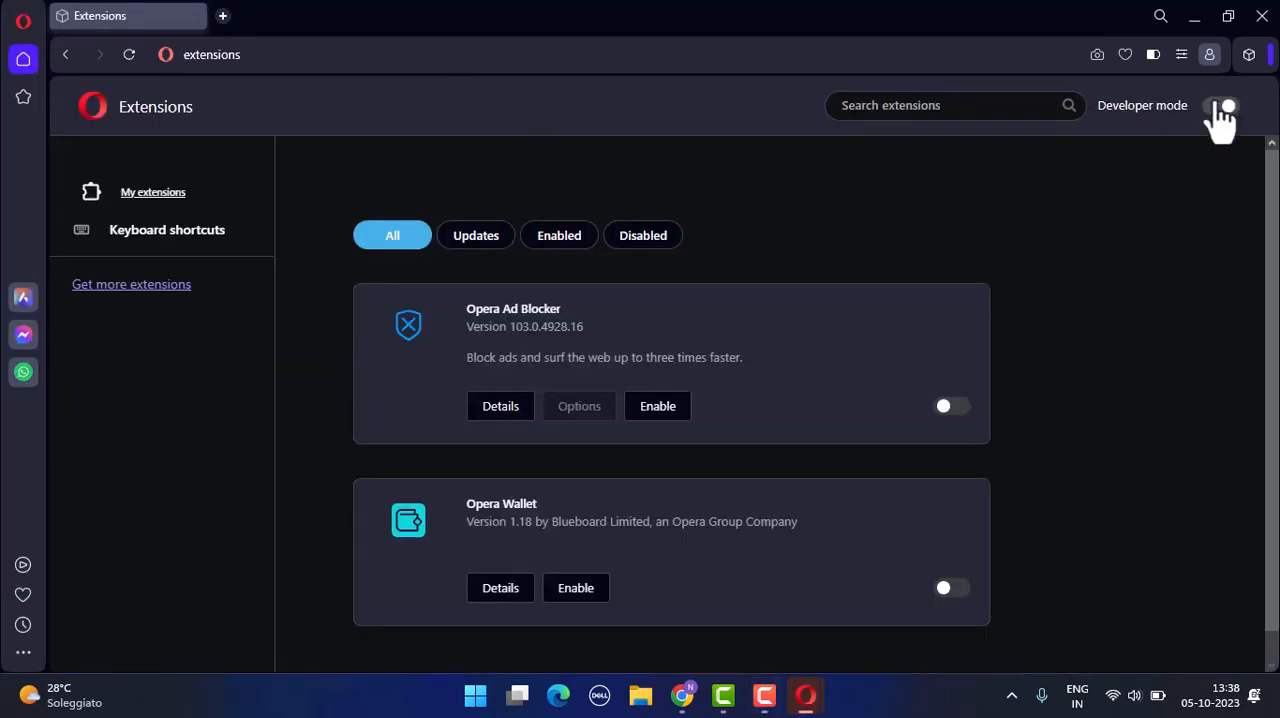
Step: Enable developer mode, then open the IDM shortcut's file location in File Explorer
{"action": "left_click", "coordinate": [1220, 106]}
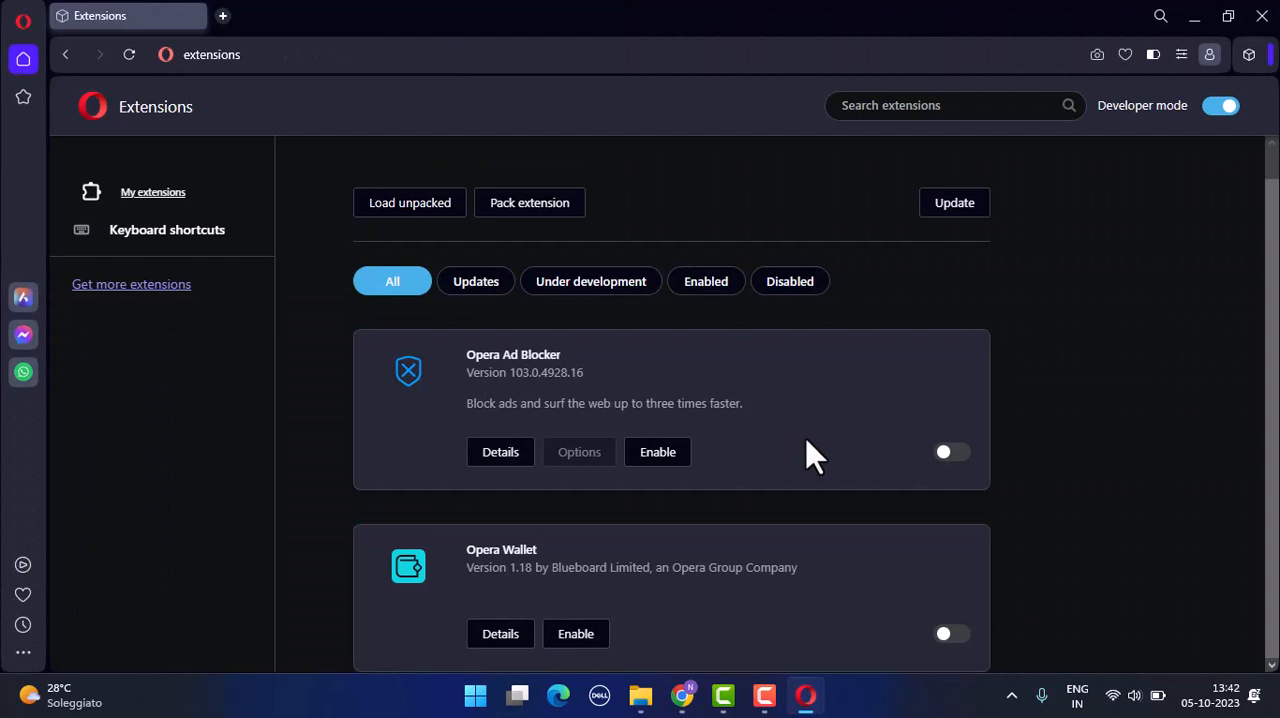
{"action": "mouse_move", "coordinate": [916, 308]}
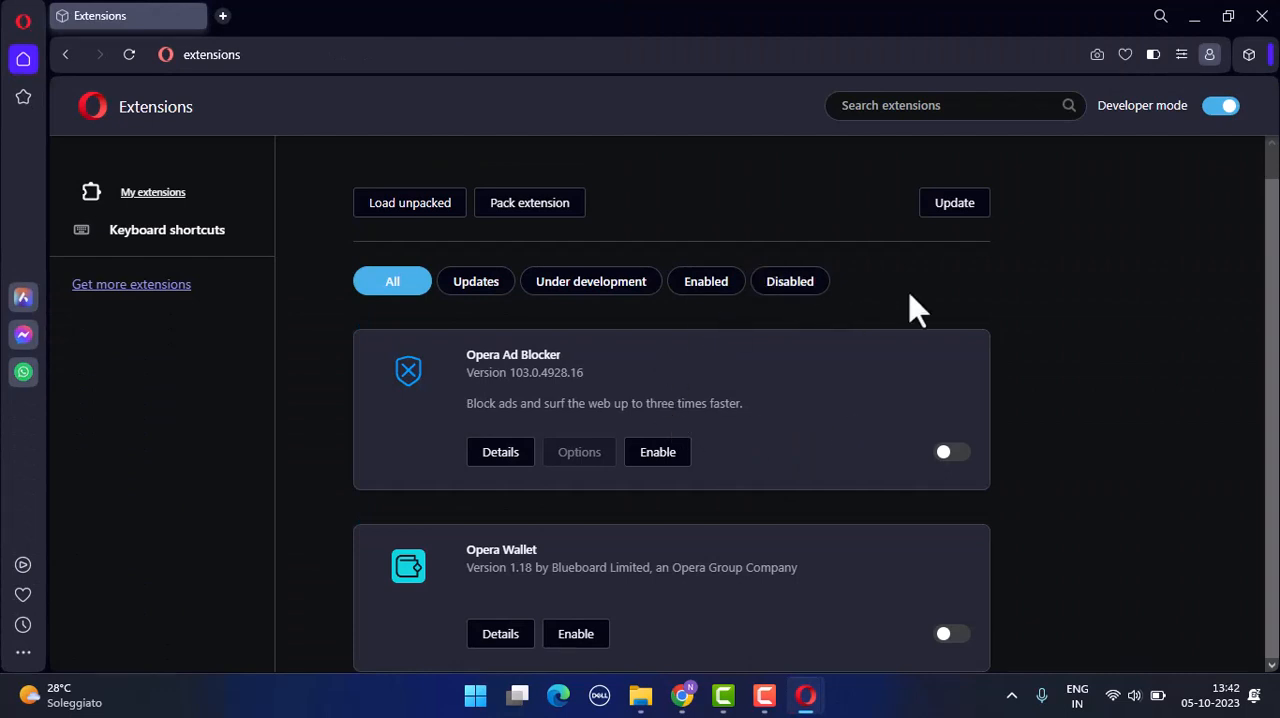
{"action": "mouse_move", "coordinate": [1172, 212]}
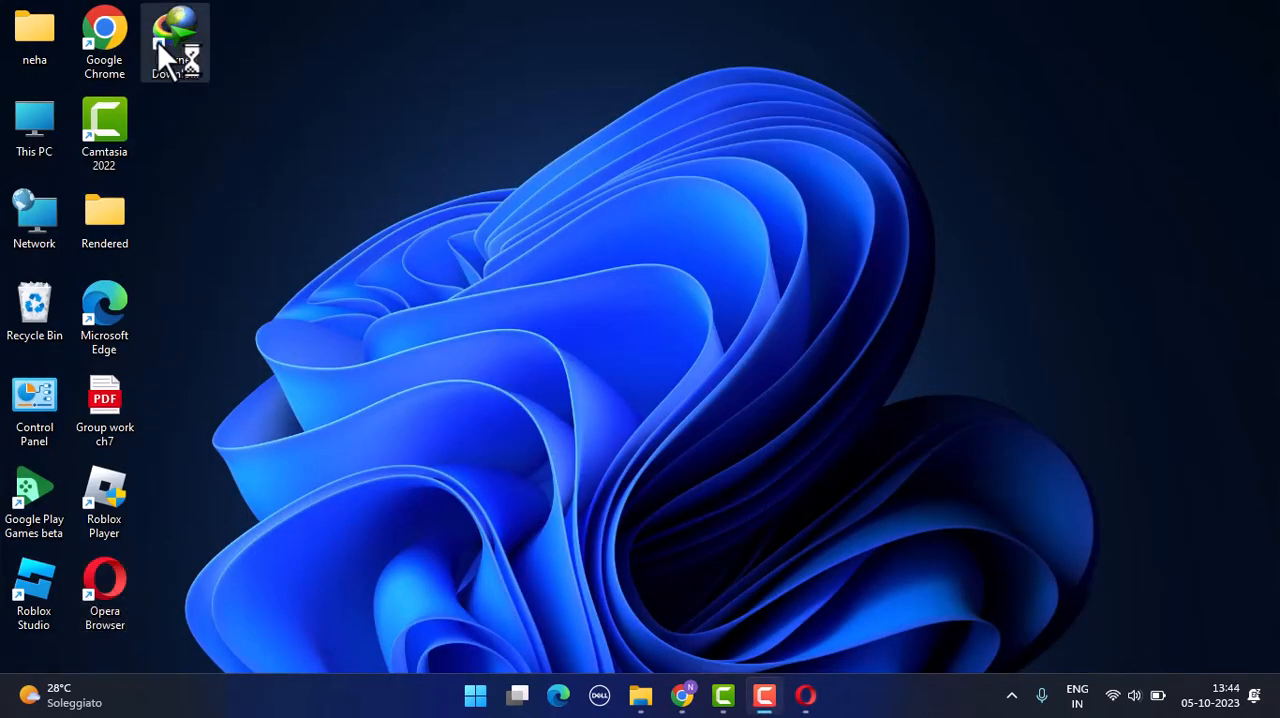
{"action": "right_click", "coordinate": [176, 42]}
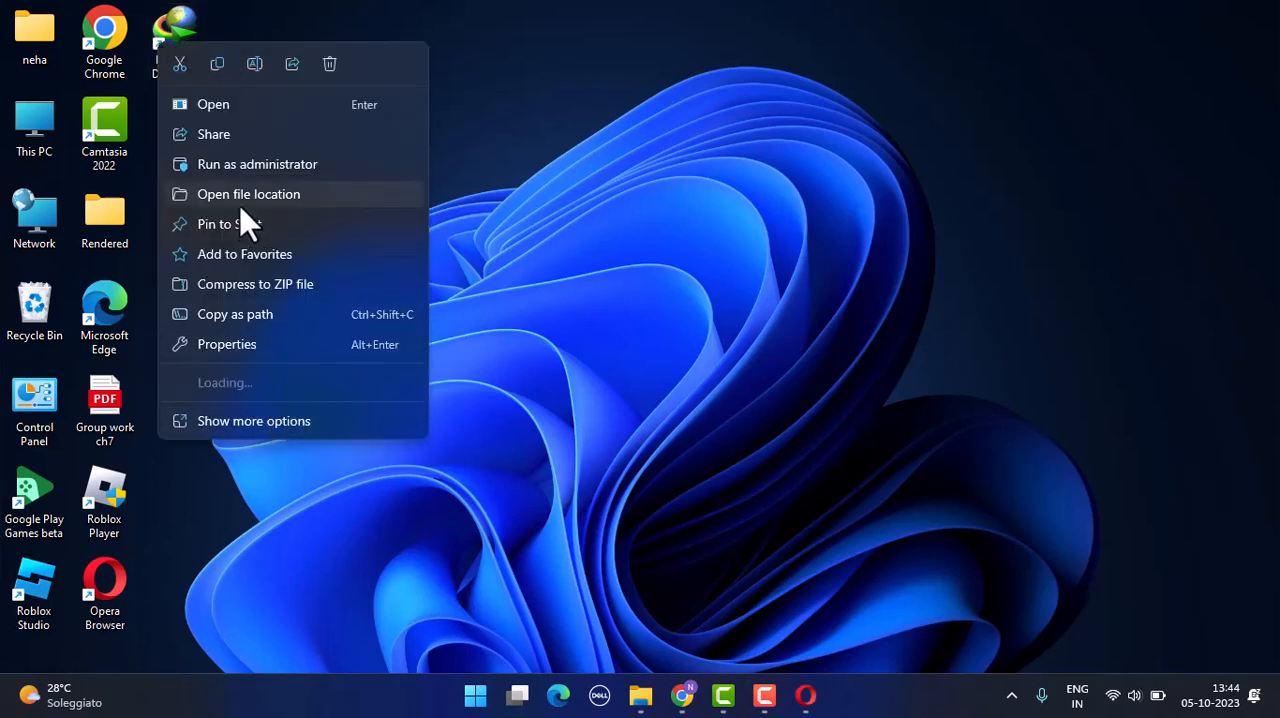
{"action": "left_click", "coordinate": [248, 194]}
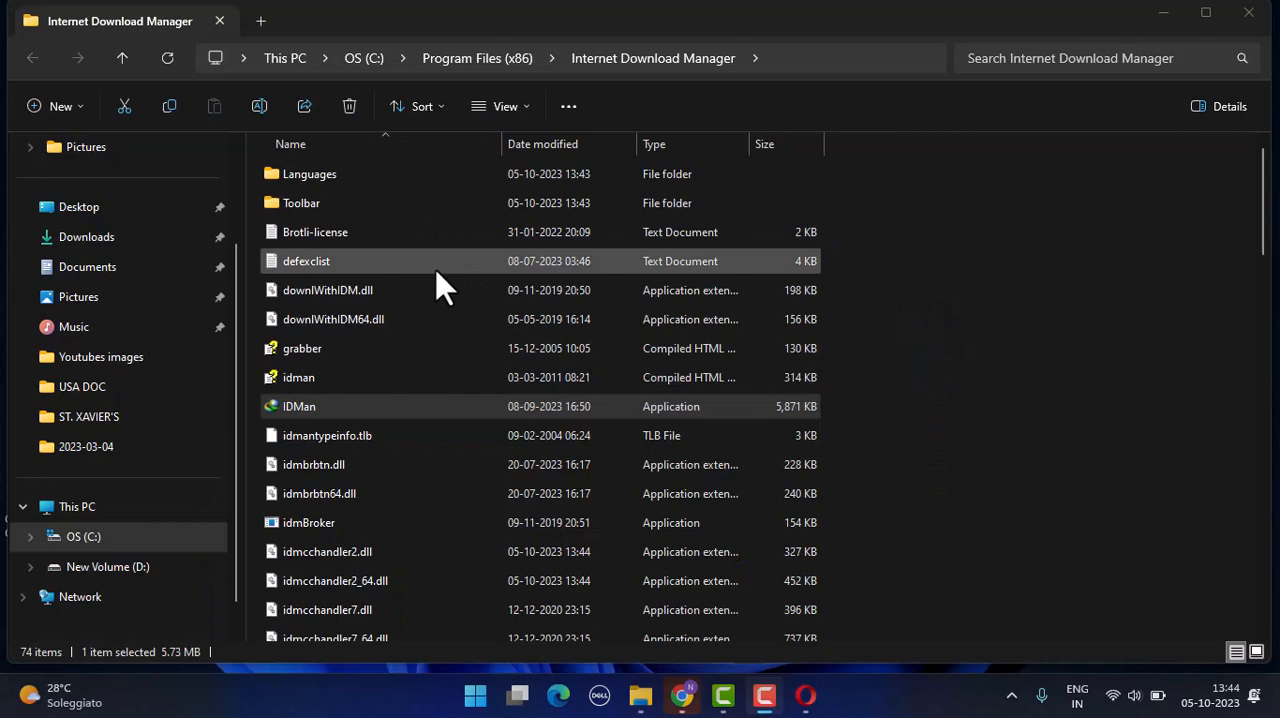
Step: Select the IDMGCExt.crx file in the Internet Download Manager folder
{"action": "scroll", "scroll_direction": "down", "scroll_amount": 3}
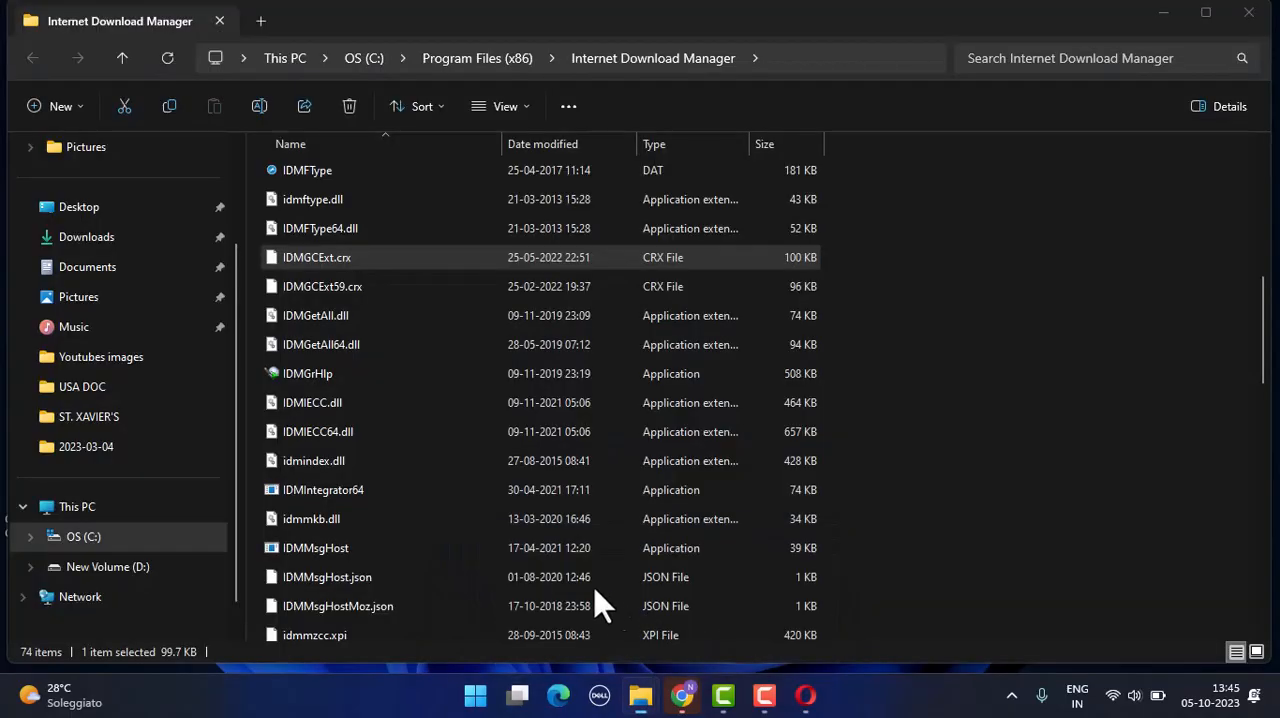
{"action": "left_click", "coordinate": [316, 256]}
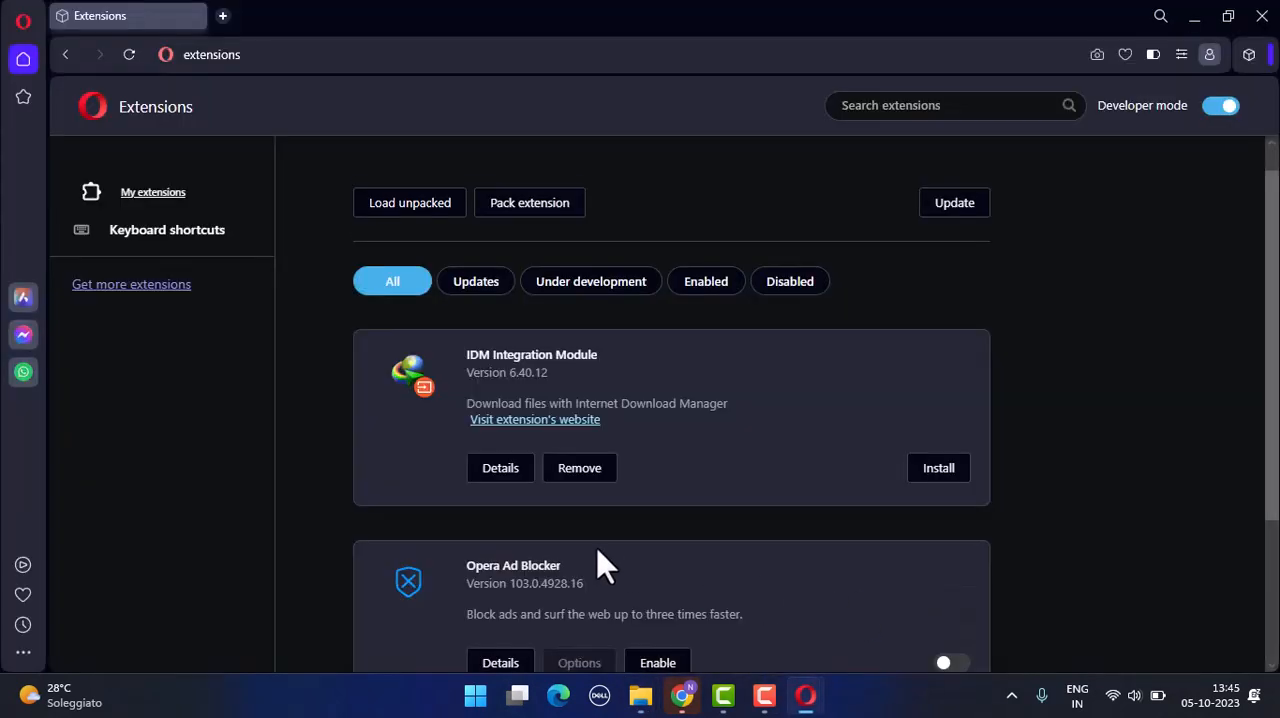
{"action": "mouse_move", "coordinate": [1016, 458]}
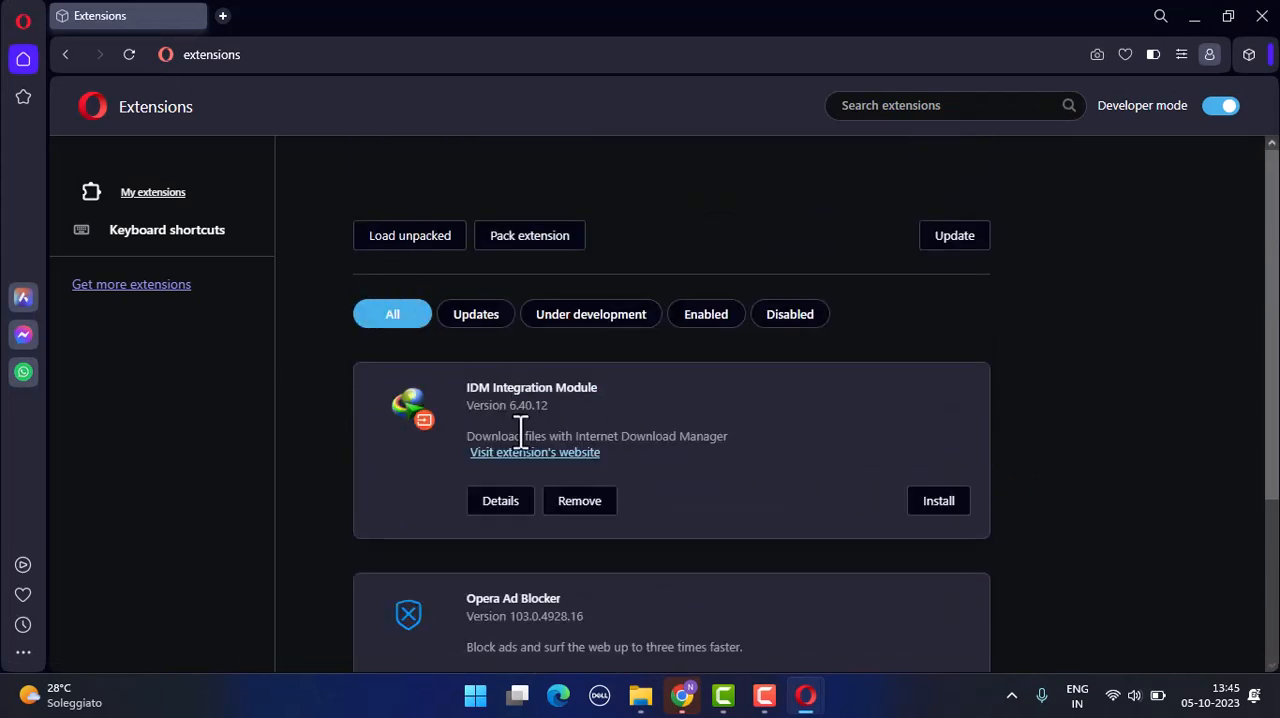
Step: Install the IDM Integration Module and confirm with Yes, install
{"action": "left_click", "coordinate": [938, 500]}
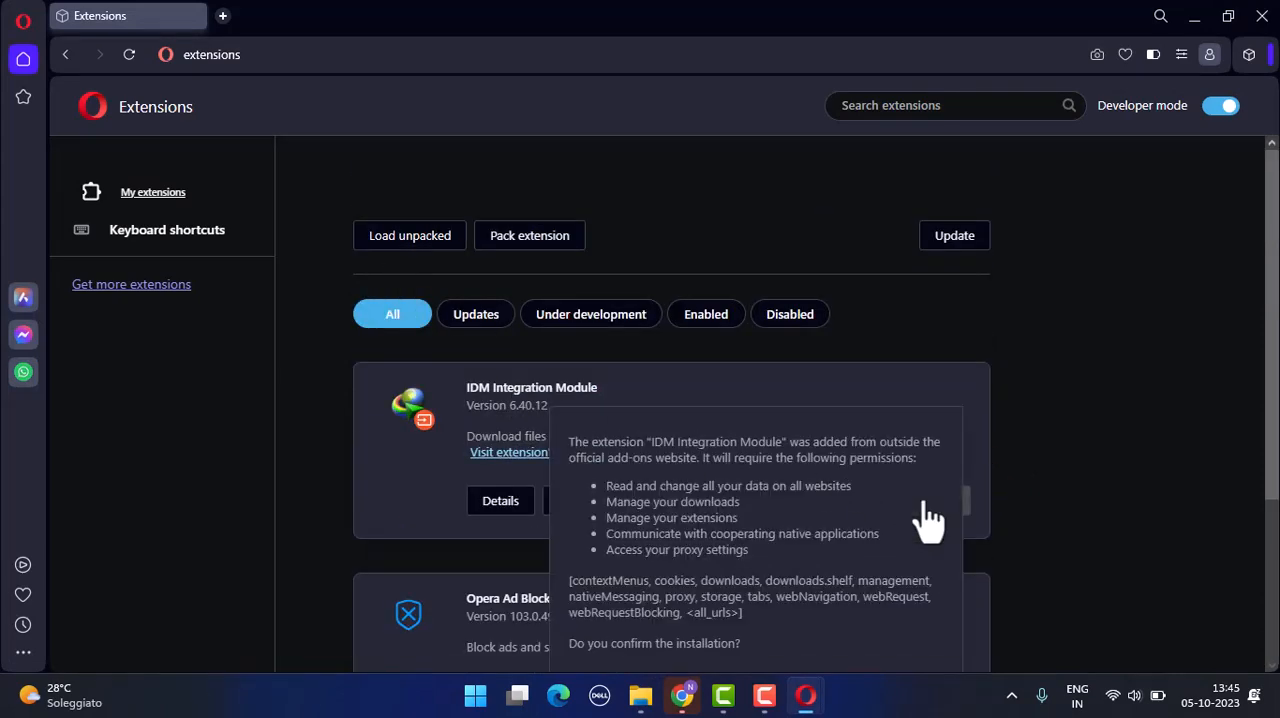
{"action": "scroll", "scroll_direction": "down", "scroll_amount": 3}
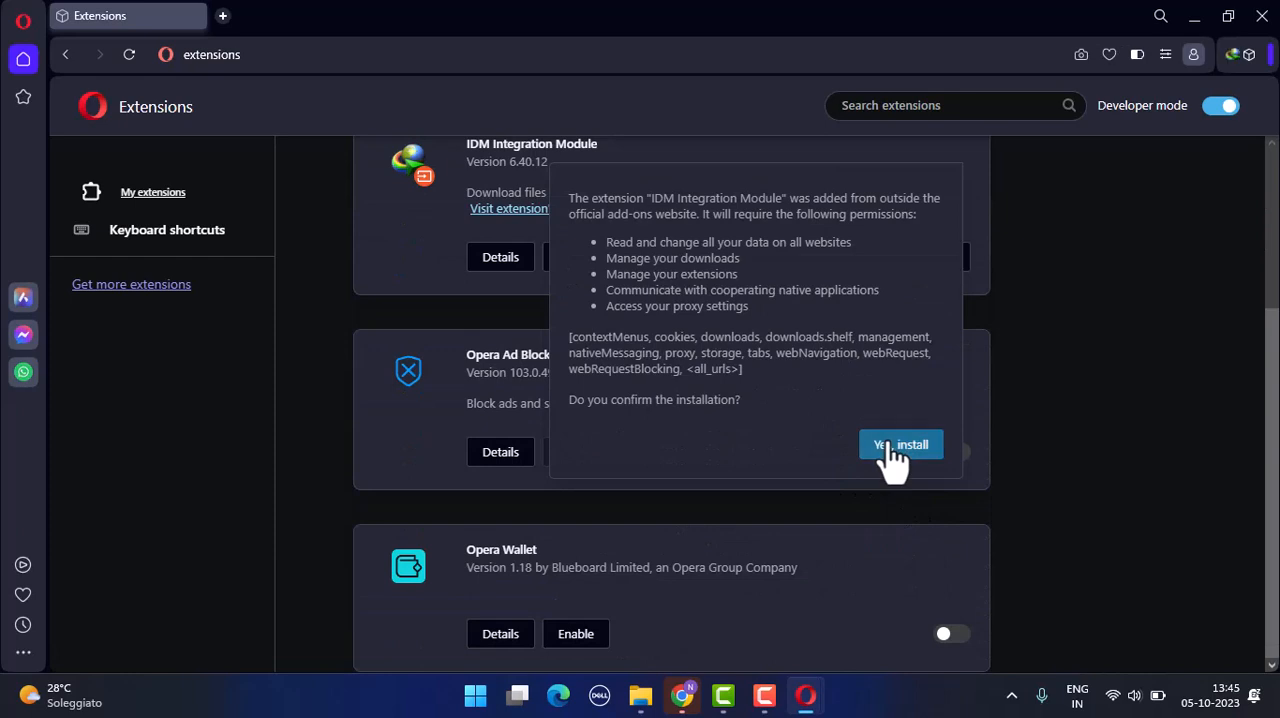
{"action": "left_click", "coordinate": [900, 444]}
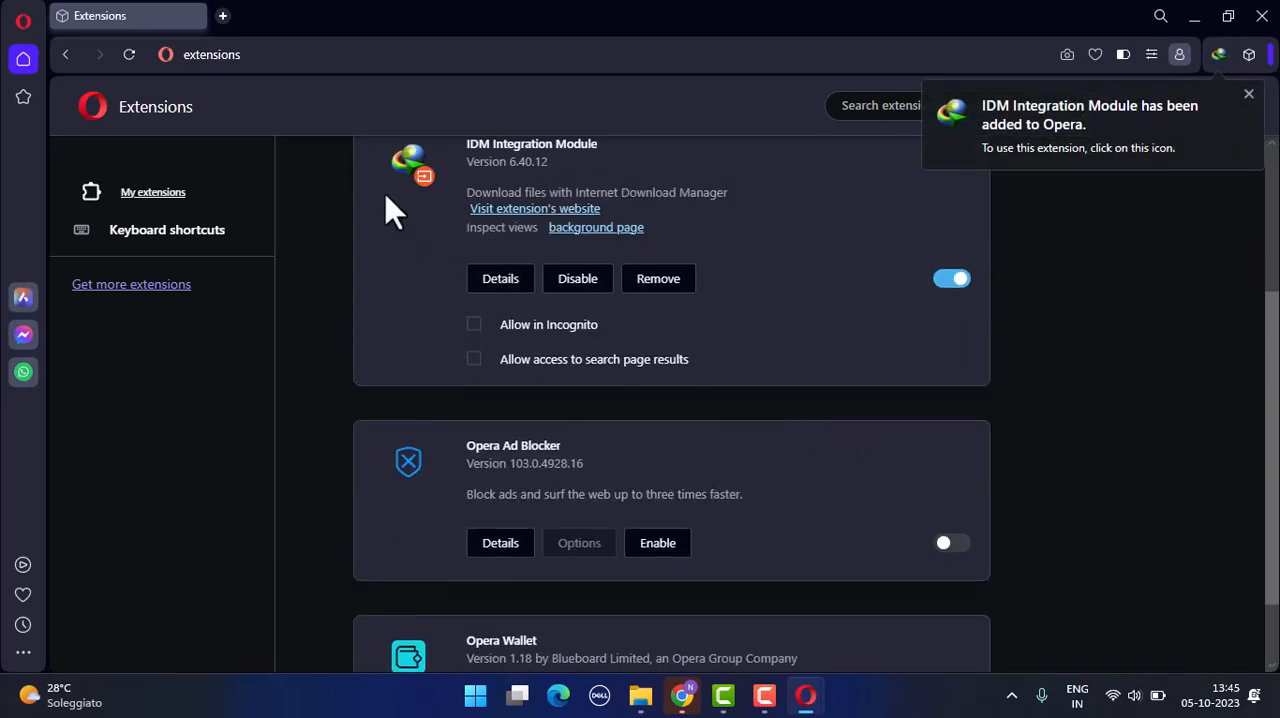